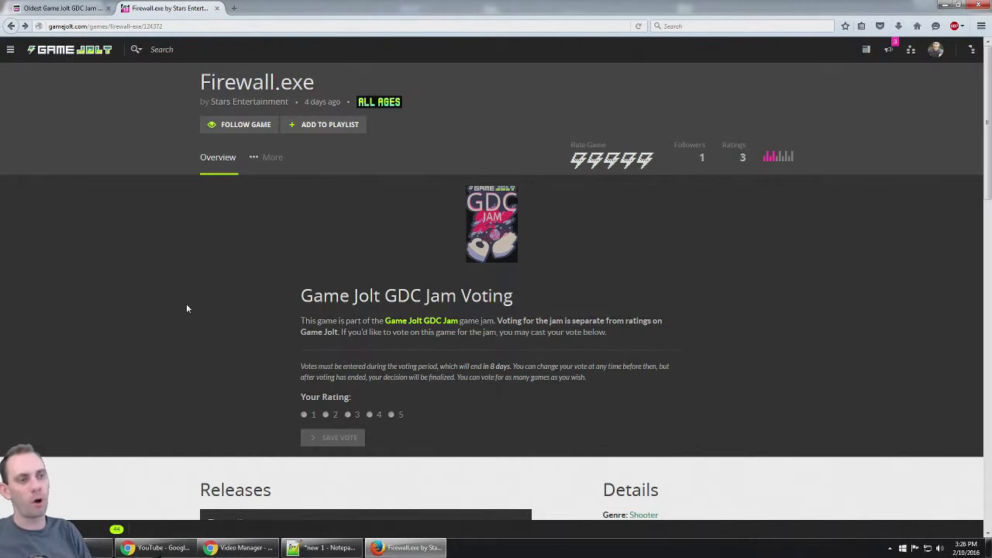
pyautogui.moveTo(216, 302)
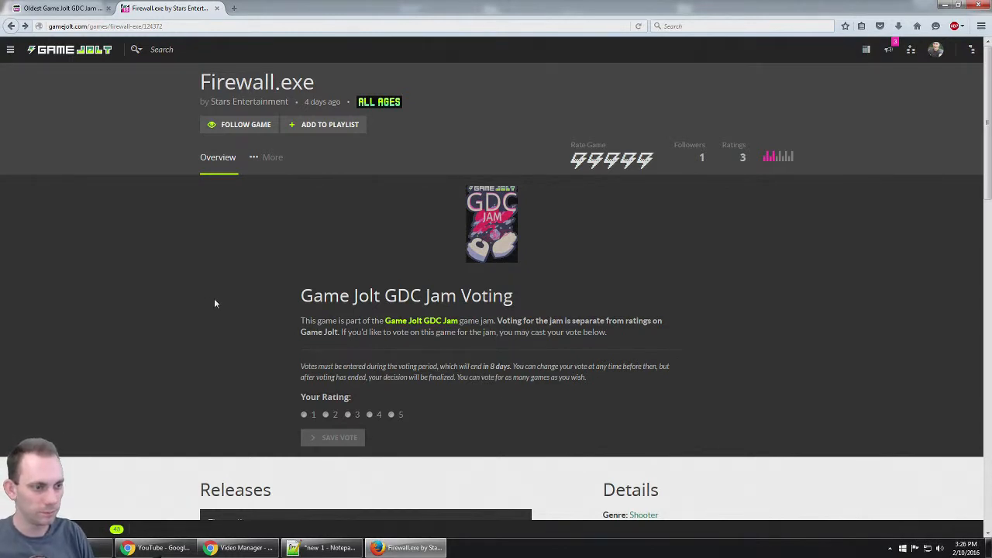
# Step: Scroll the Firewall.exe page down to the Releases section with its download
pyautogui.scroll(-3)
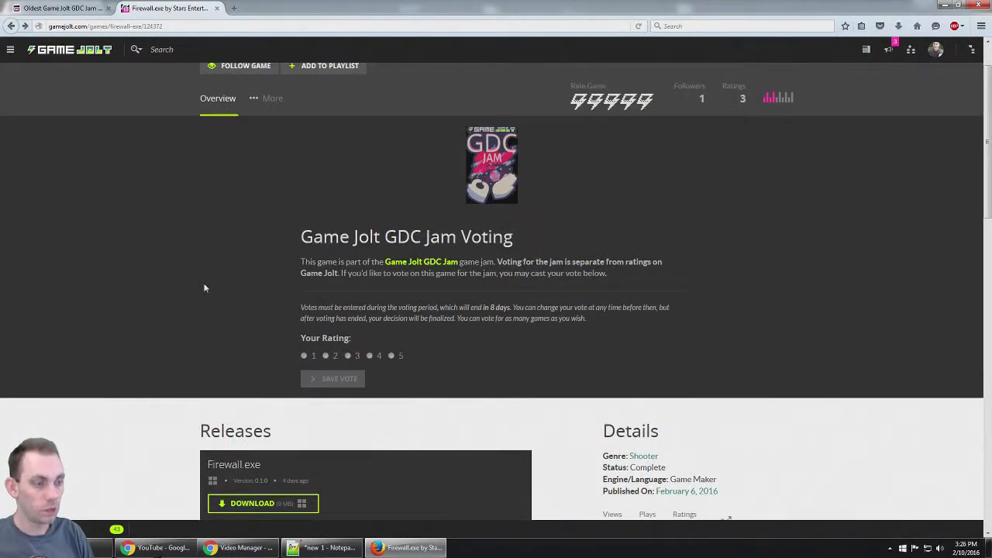
pyautogui.scroll(-3)
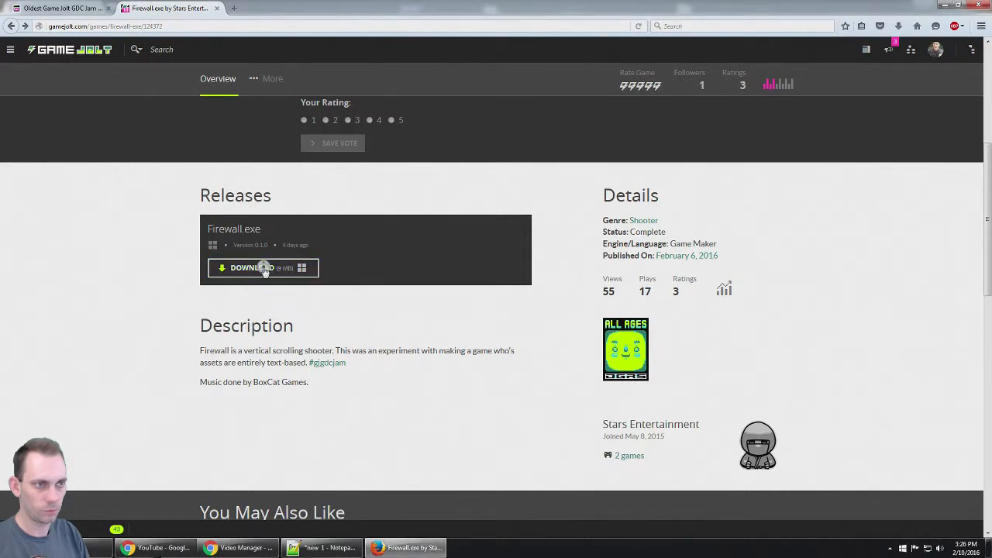
pyautogui.moveTo(251, 267)
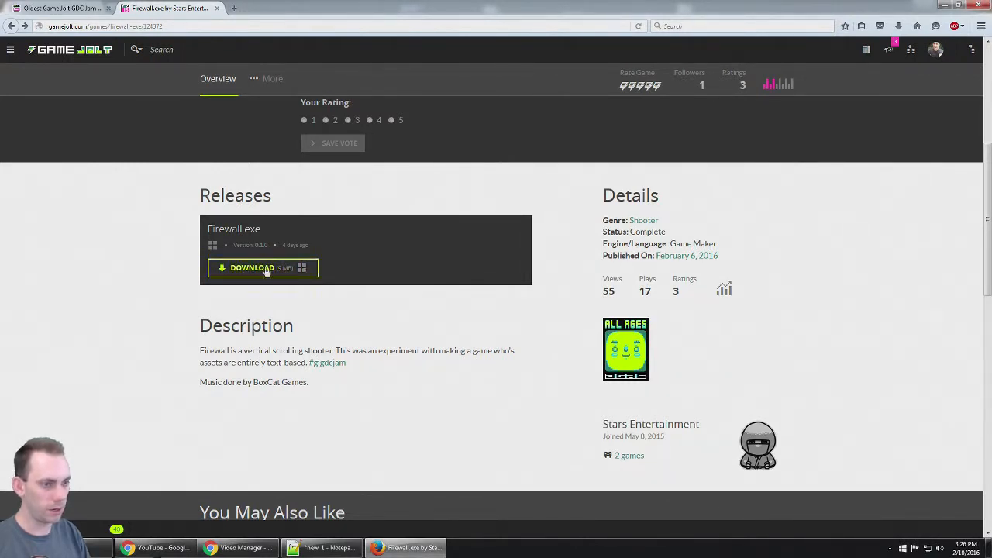
# Step: Download the Firewall.exe release and save the file from the Firefox dialog
pyautogui.click(251, 266)
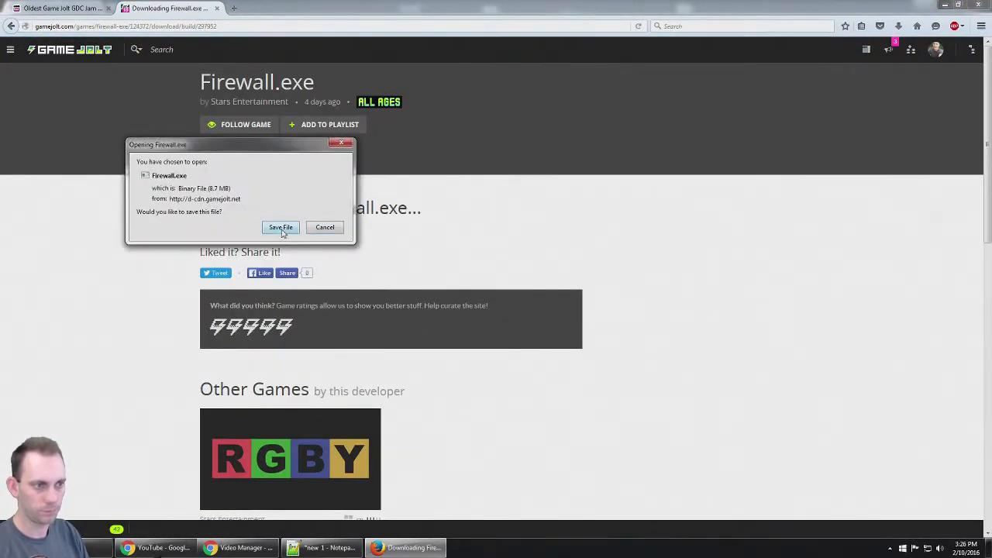
pyautogui.click(281, 226)
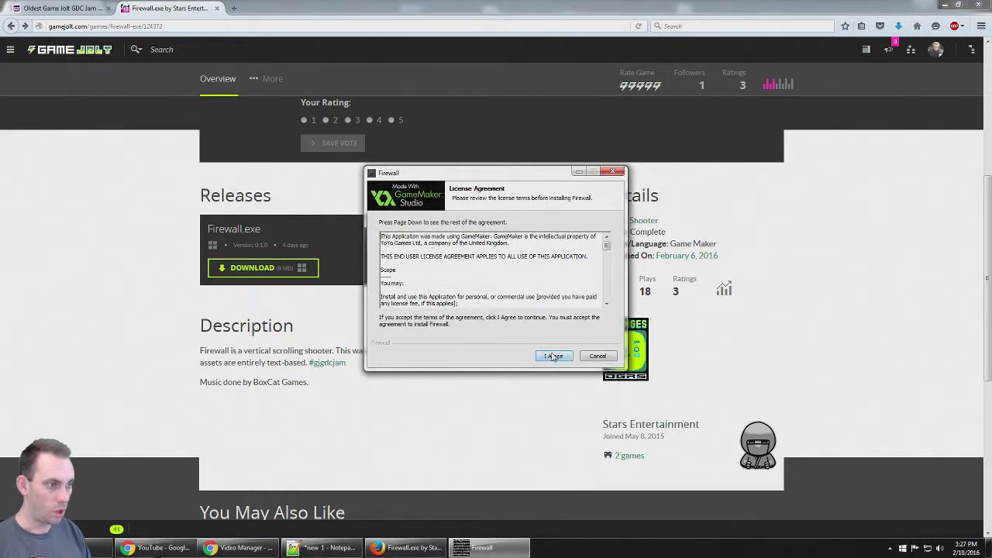
# Step: Run through the Firewall setup wizard into the default folder and start the game on Finish
pyautogui.click(553, 355)
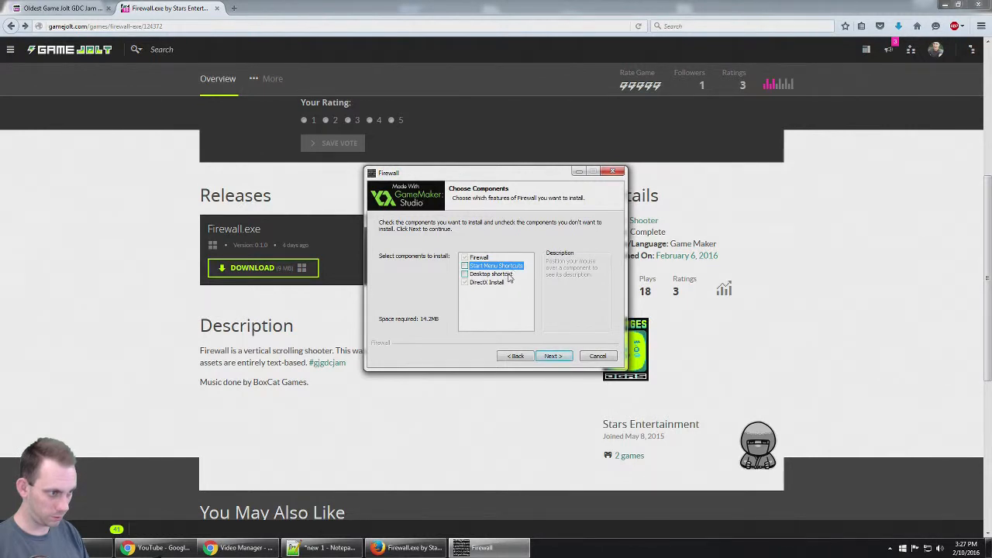
pyautogui.click(553, 355)
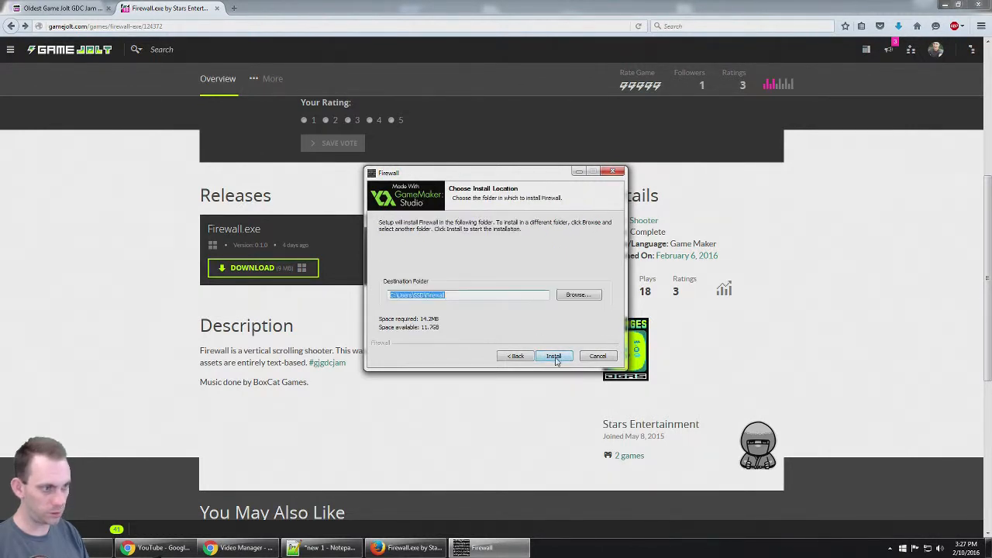
pyautogui.click(553, 355)
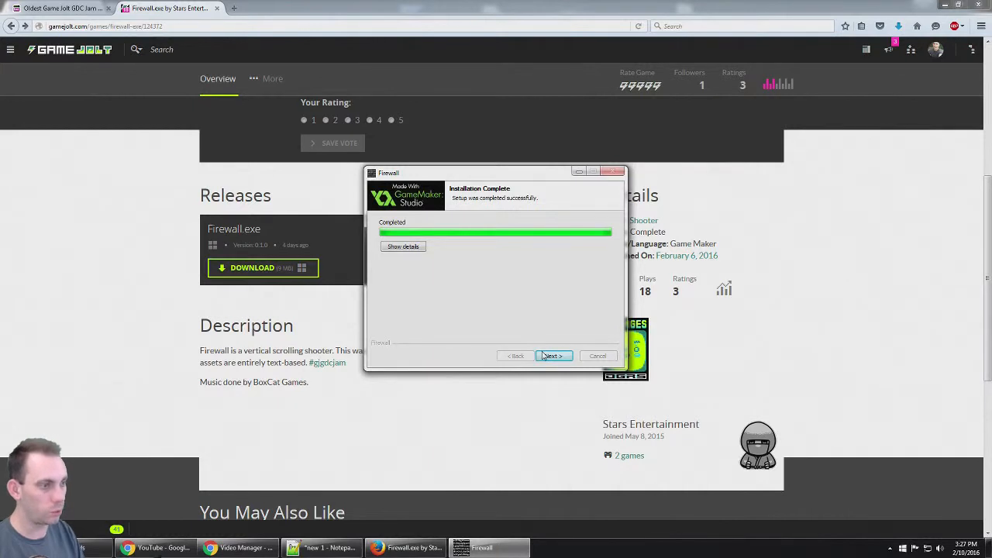
pyautogui.click(552, 355)
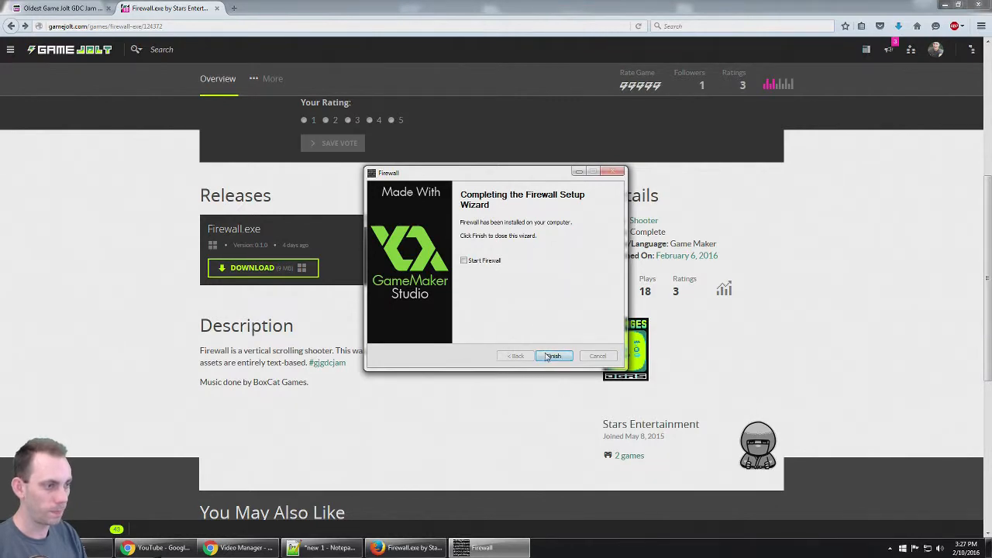
pyautogui.click(552, 355)
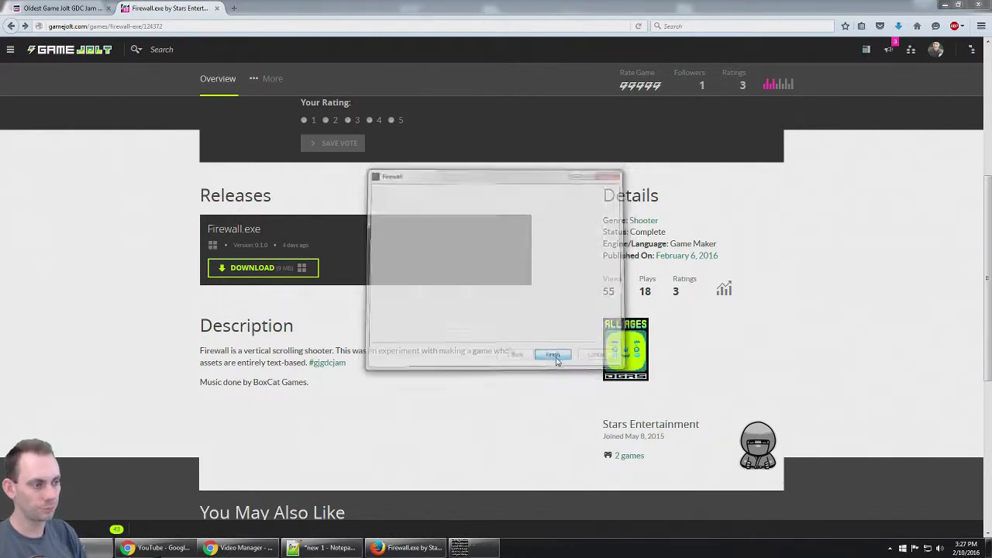
pyautogui.click(552, 355)
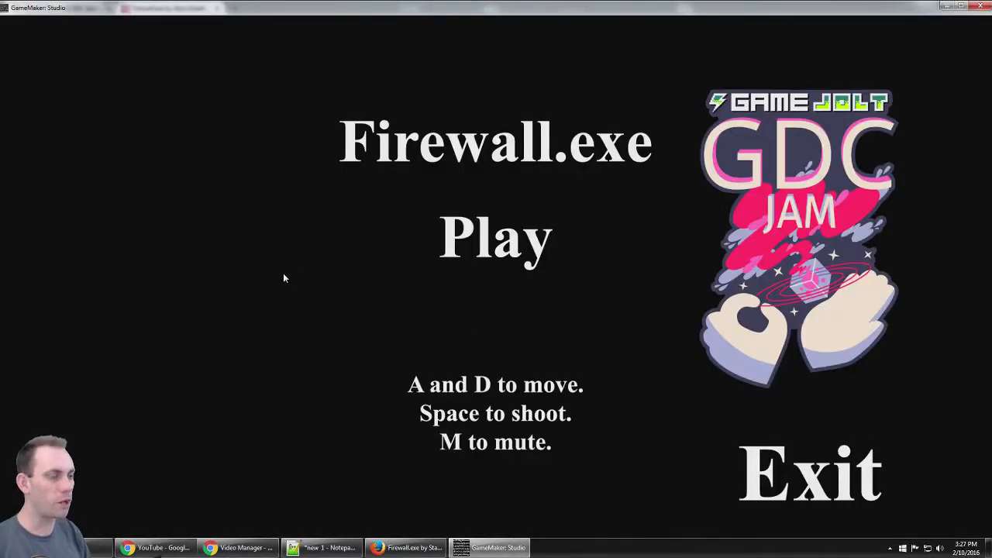
pyautogui.moveTo(448, 354)
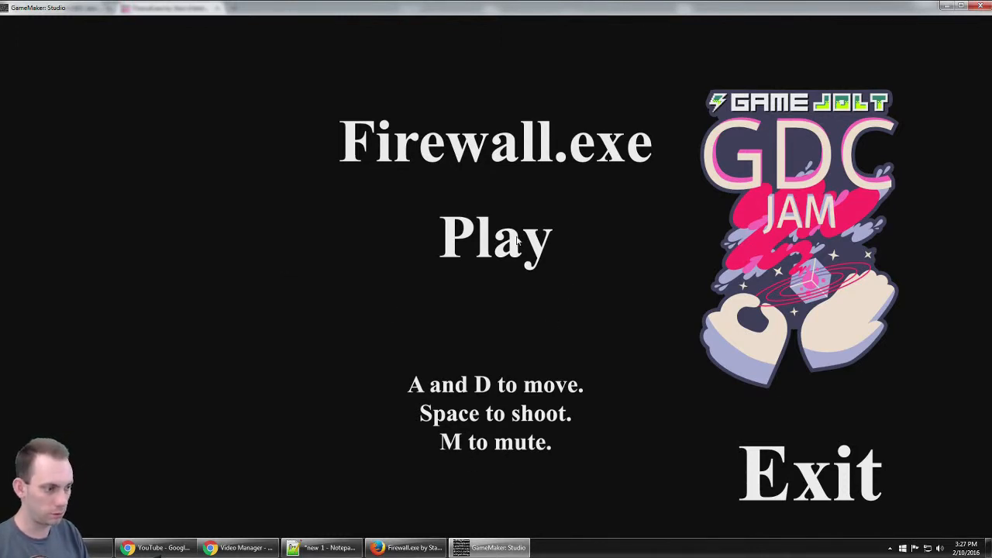
# Step: Start a first round from the title screen and play it to a final score of 75
pyautogui.click(496, 236)
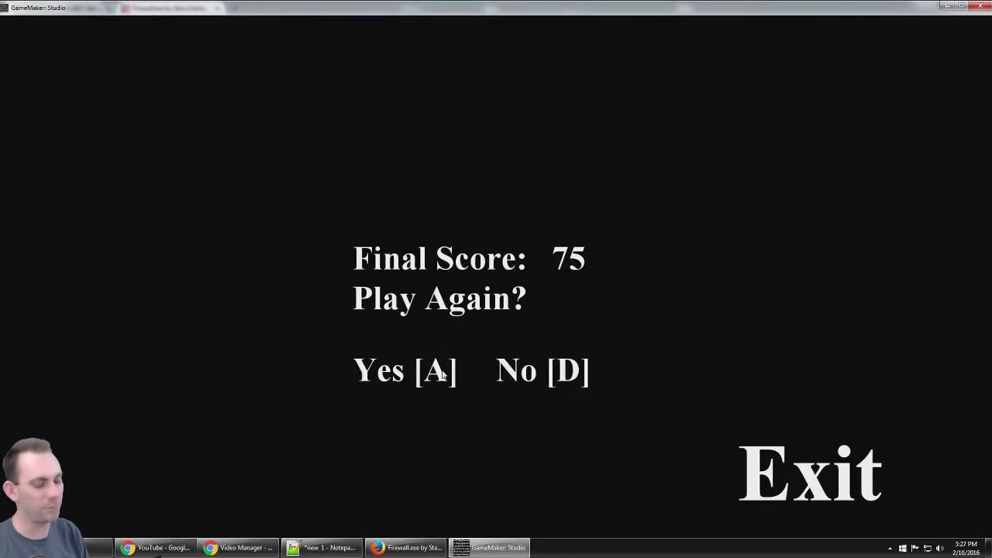
pyautogui.moveTo(446, 391)
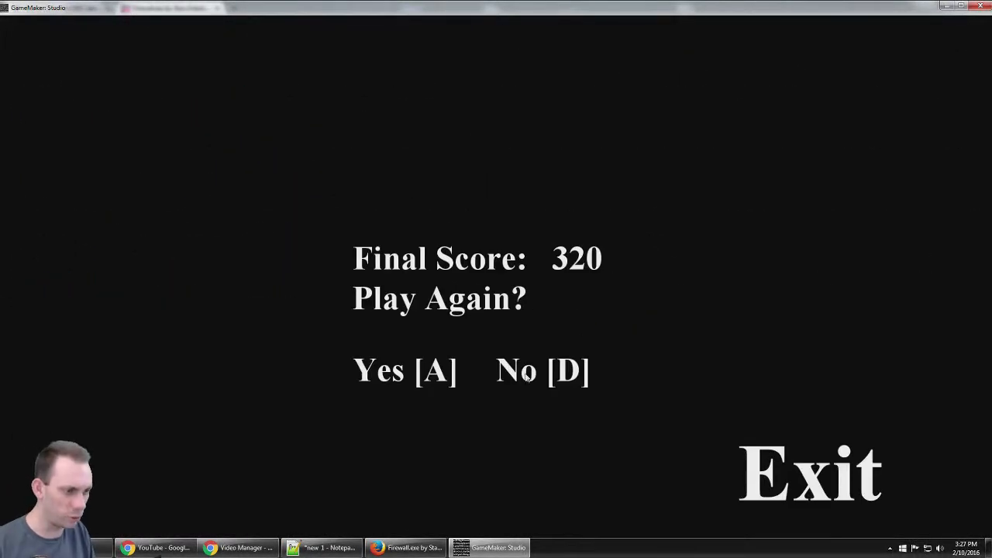
# Step: Play three more rounds, the last ending with a final score of 1541
pyautogui.press('a')
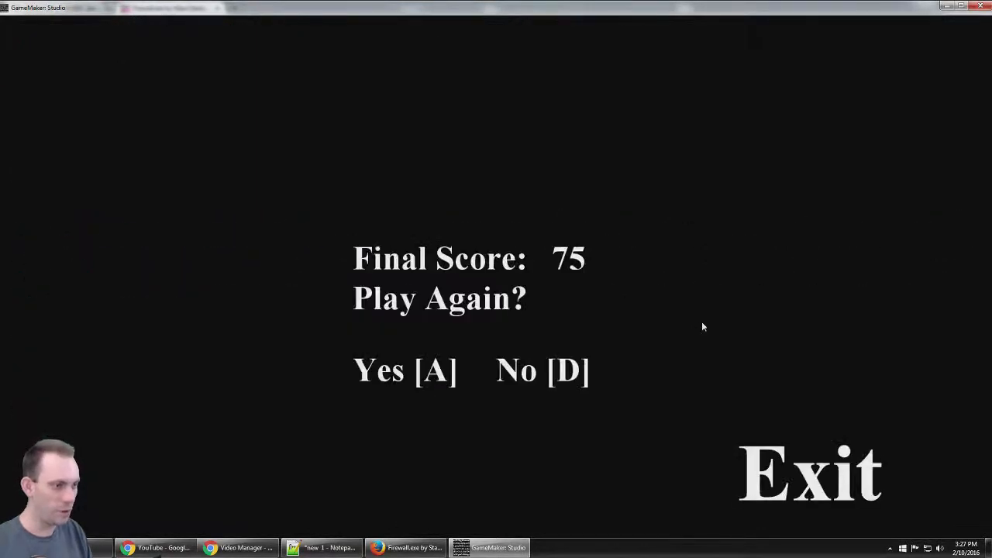
pyautogui.press('a')
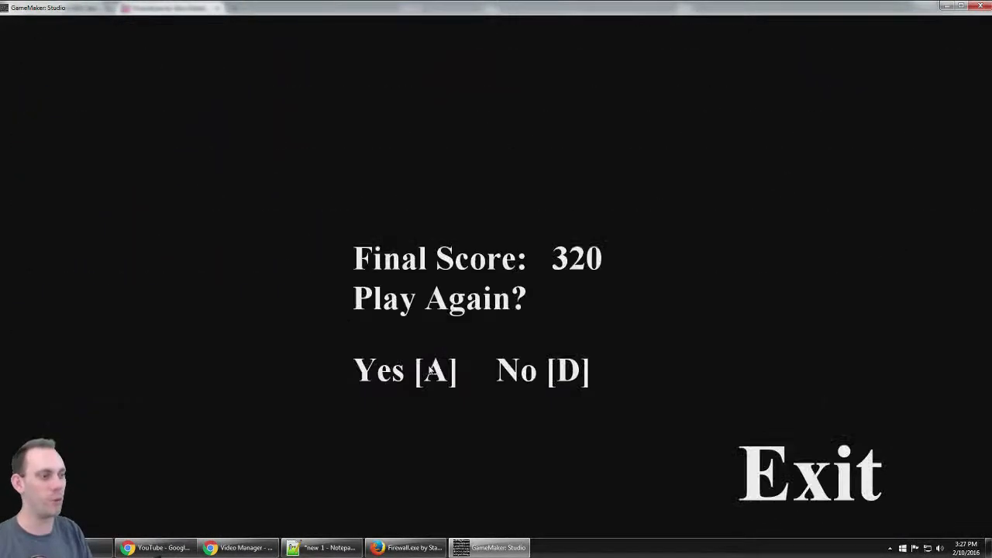
pyautogui.press('a')
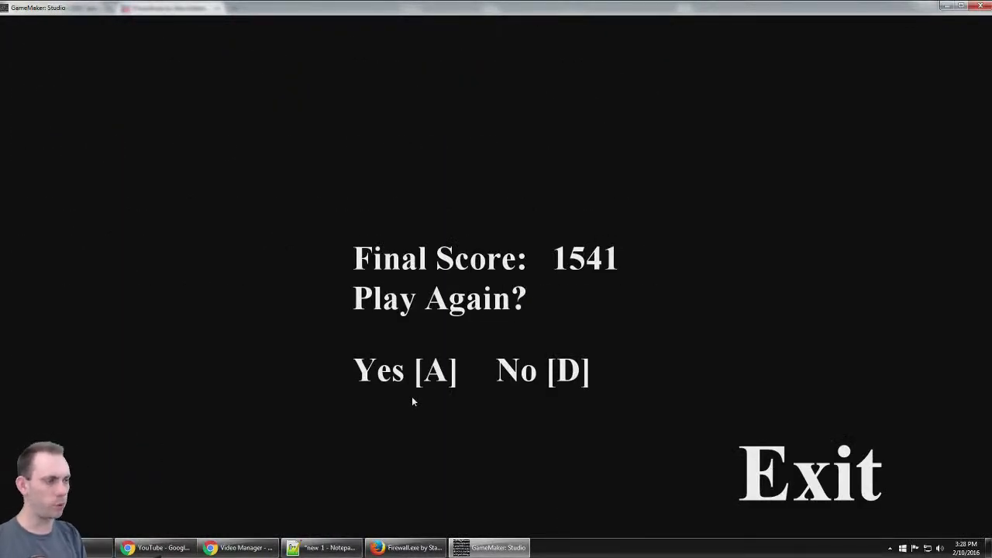
# Step: Play a round to a final score of 5944, then scroll the Game Jolt page toward Rate Game
pyautogui.press('a')
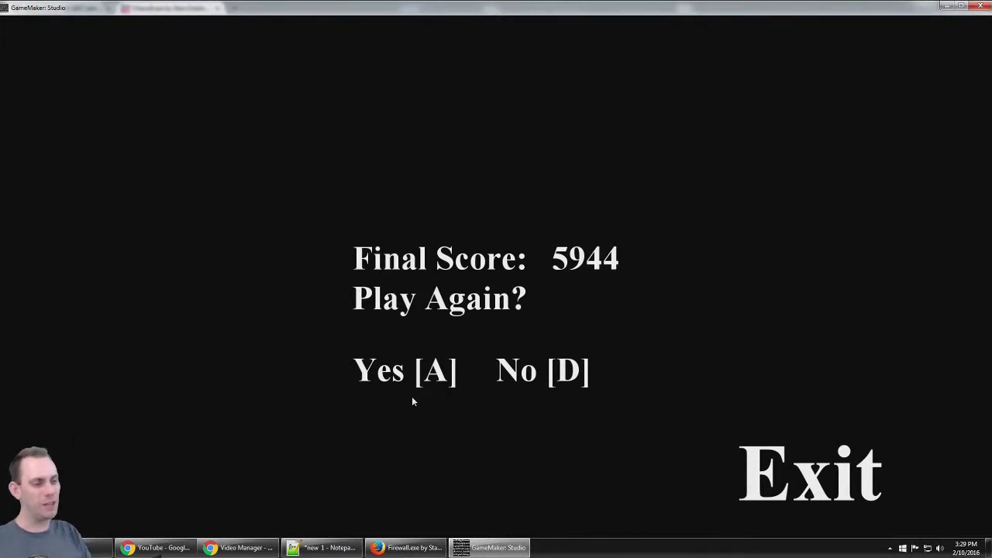
pyautogui.moveTo(458, 397)
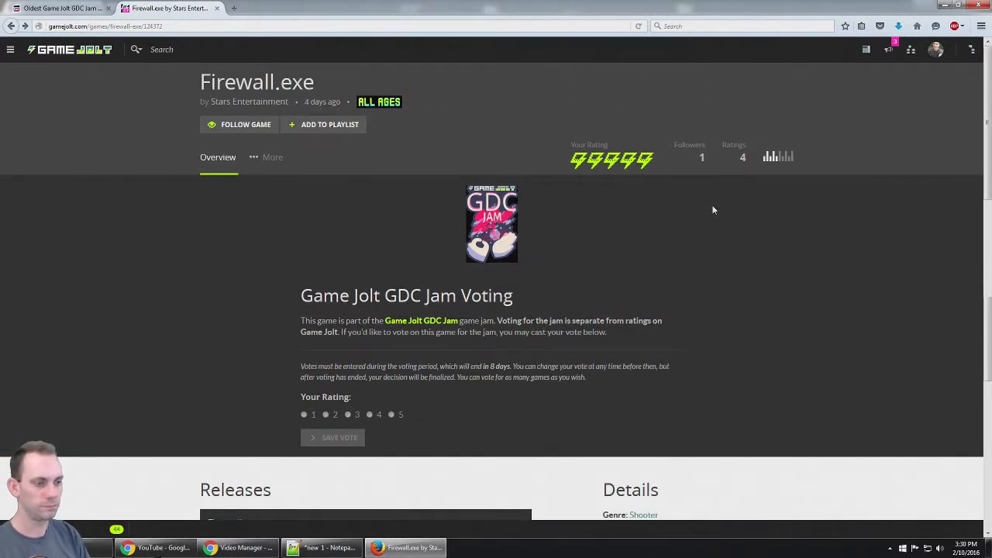
pyautogui.scroll(-3)
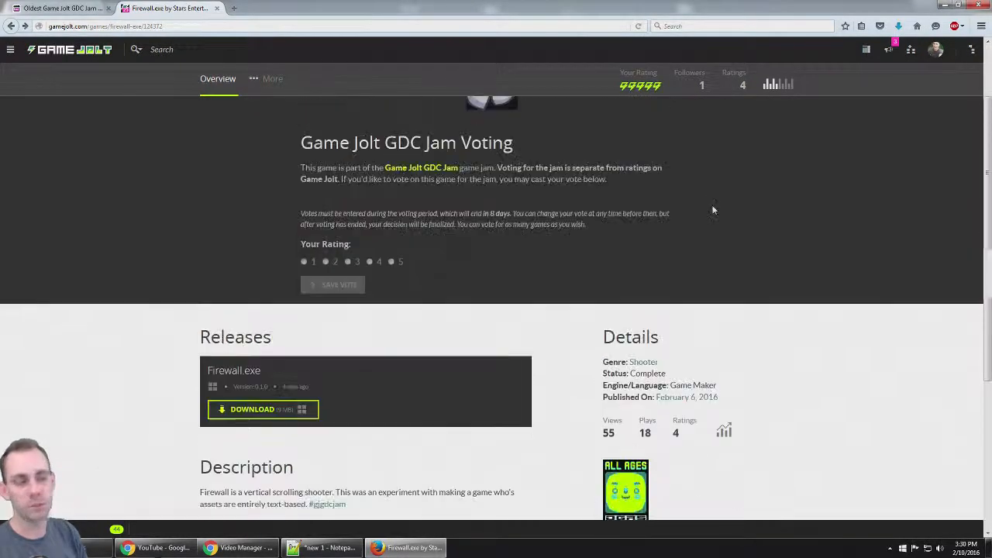